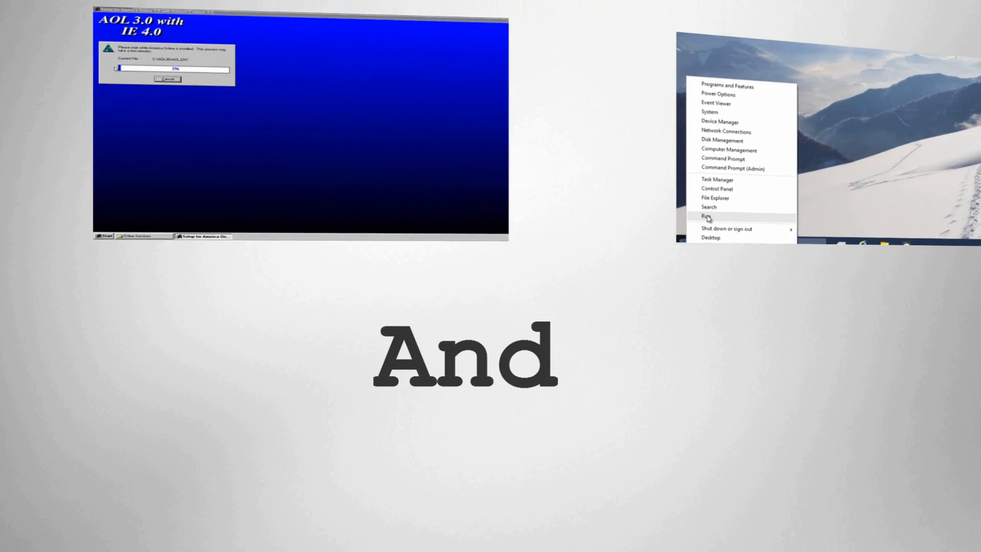
- Create a new desktop folder named {ED7BA470-8E54-465E-825C-99712043B01C}
left_click(707, 216)
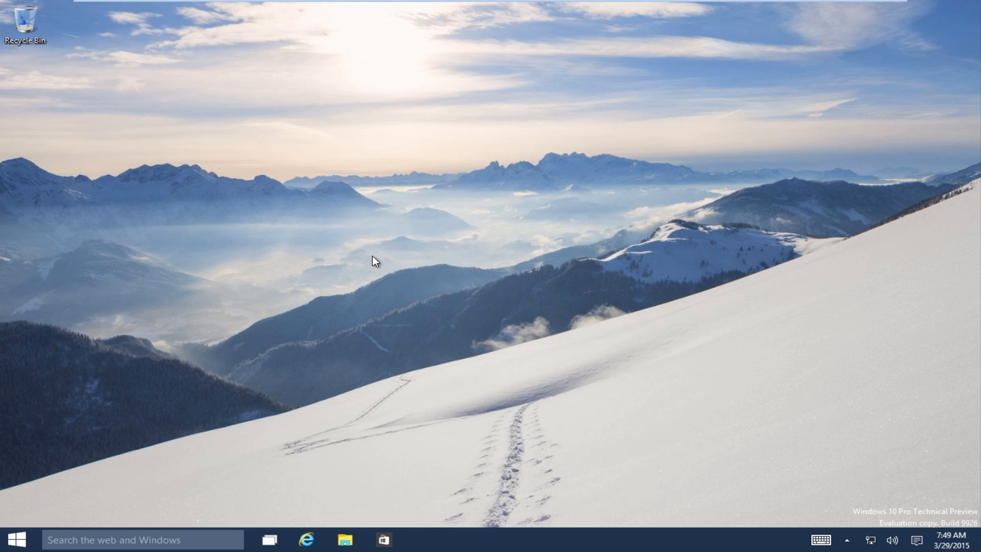
mouse_move(289, 194)
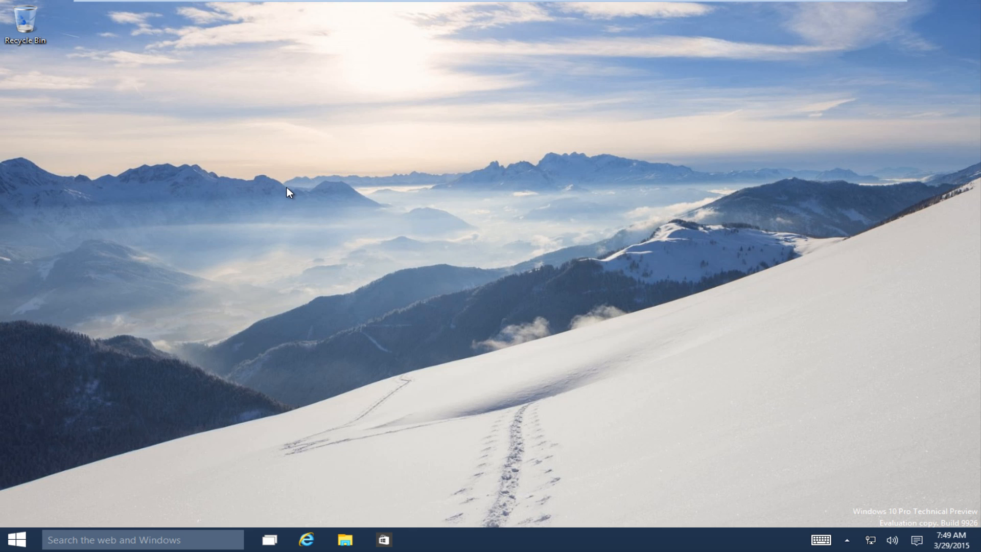
mouse_move(400, 269)
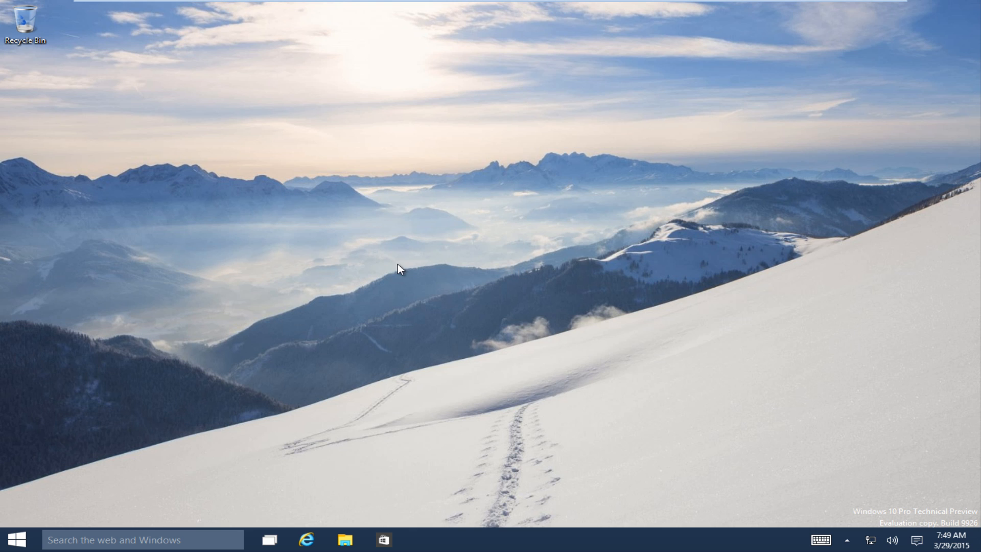
mouse_move(239, 273)
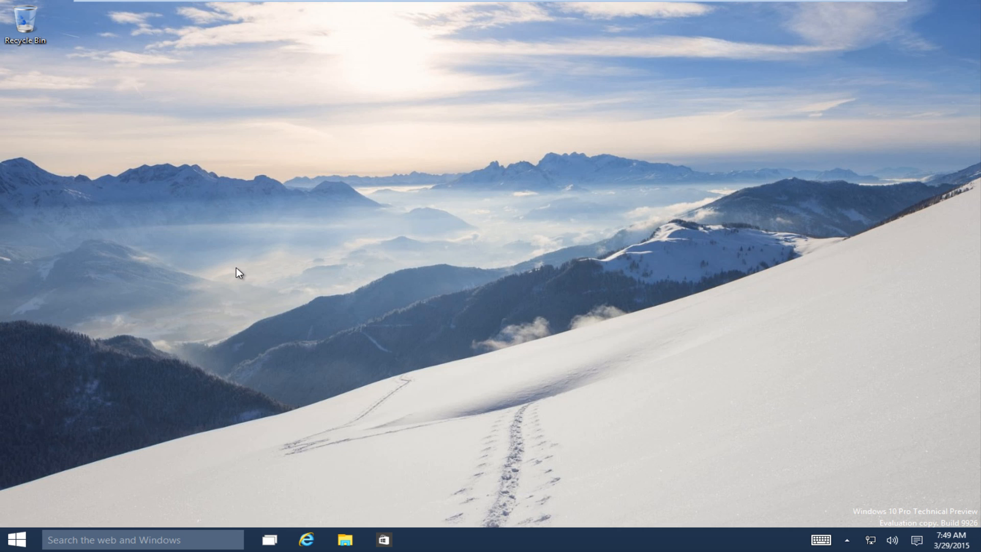
mouse_move(325, 264)
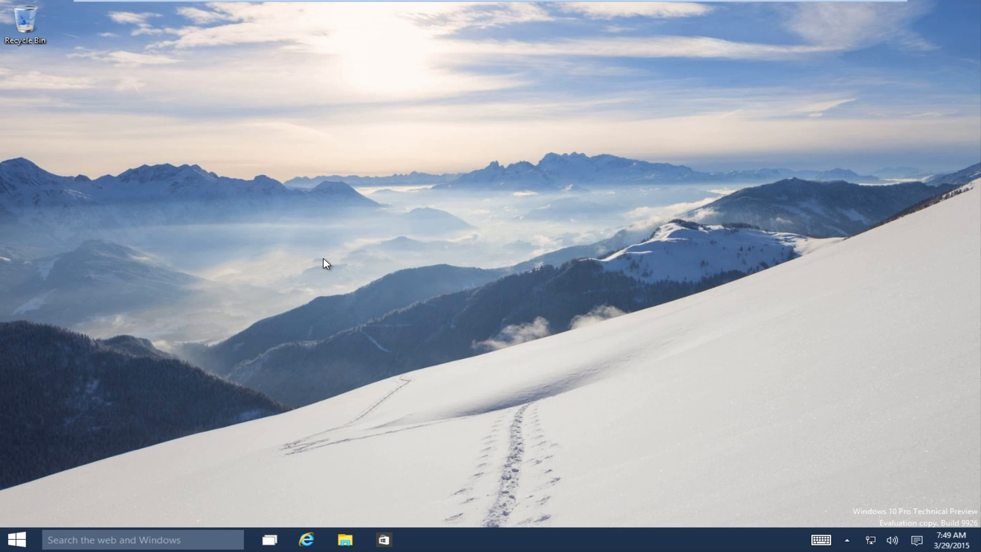
mouse_move(254, 174)
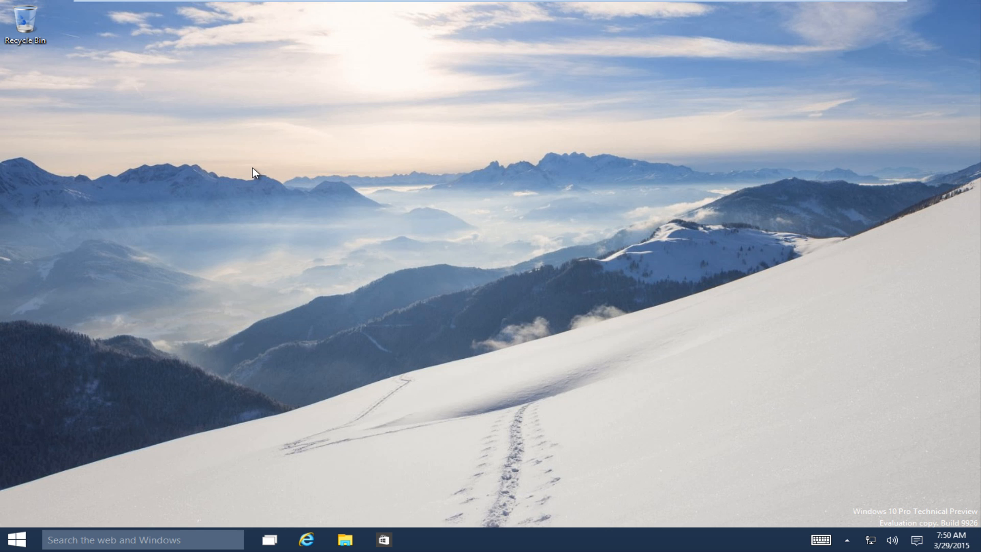
right_click(255, 173)
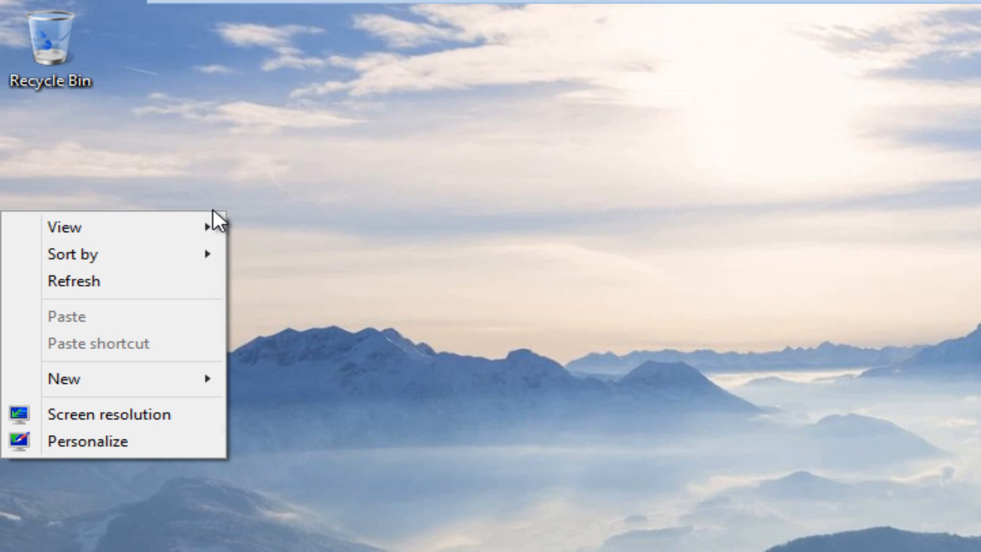
mouse_move(175, 339)
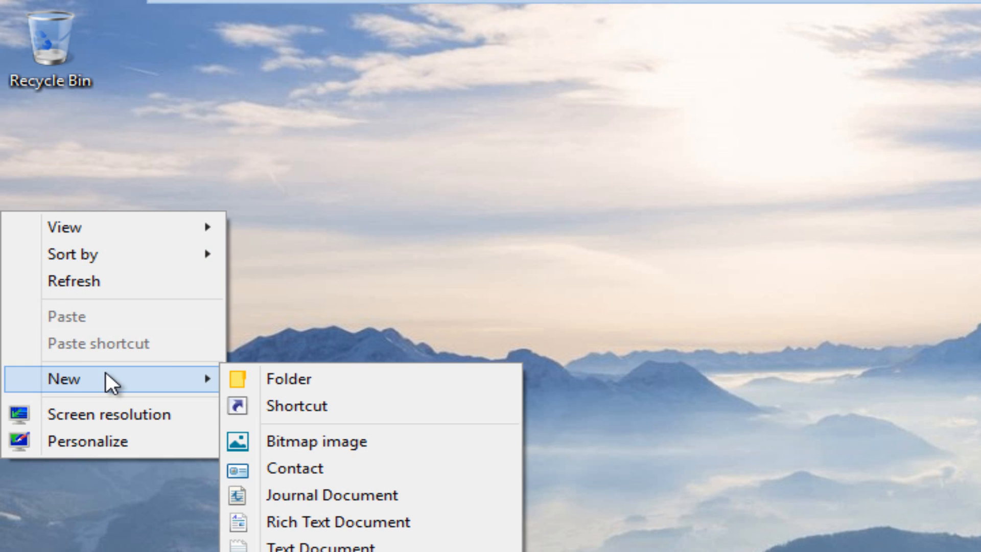
mouse_move(288, 379)
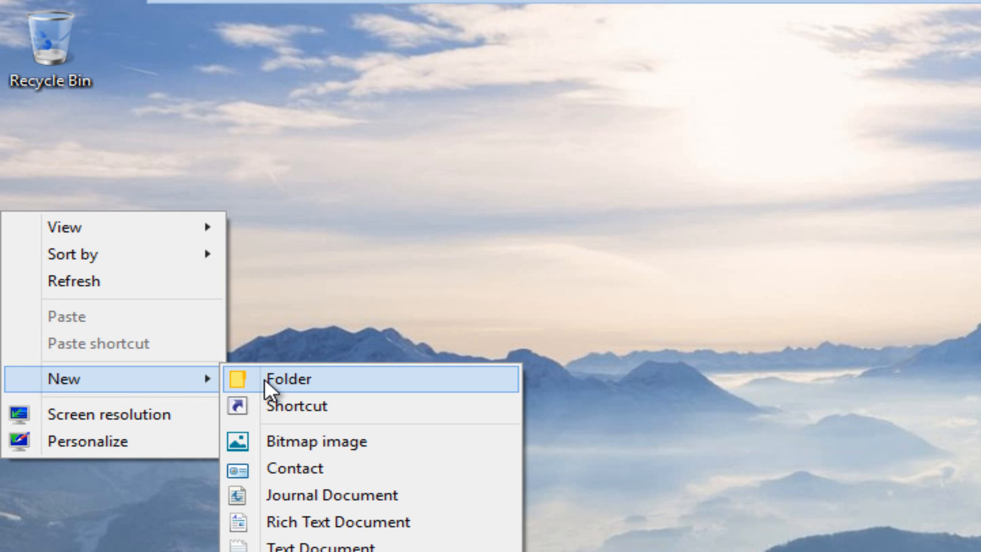
left_click(287, 378)
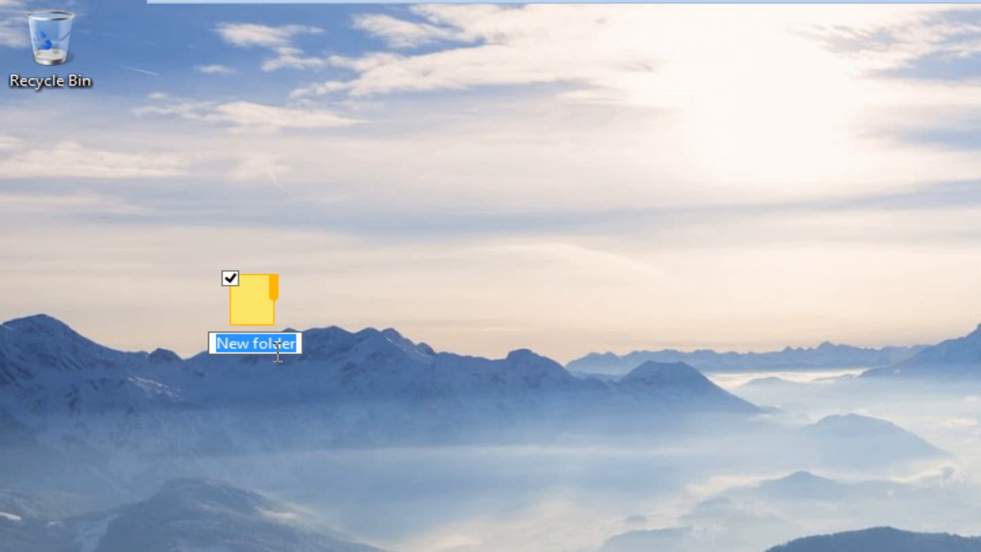
type("{ED7BA470-8E54-465E-825C-99712043B01C}")
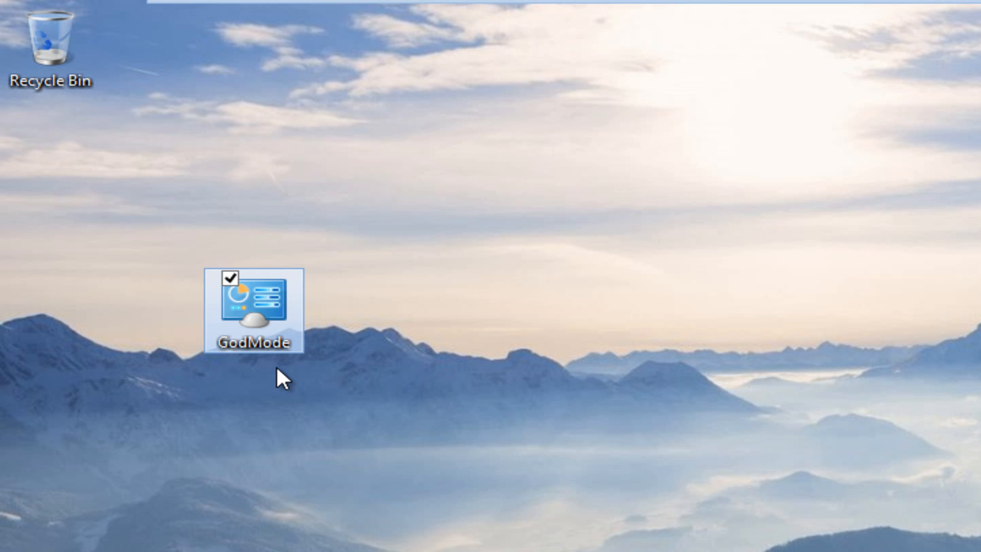
mouse_move(251, 307)
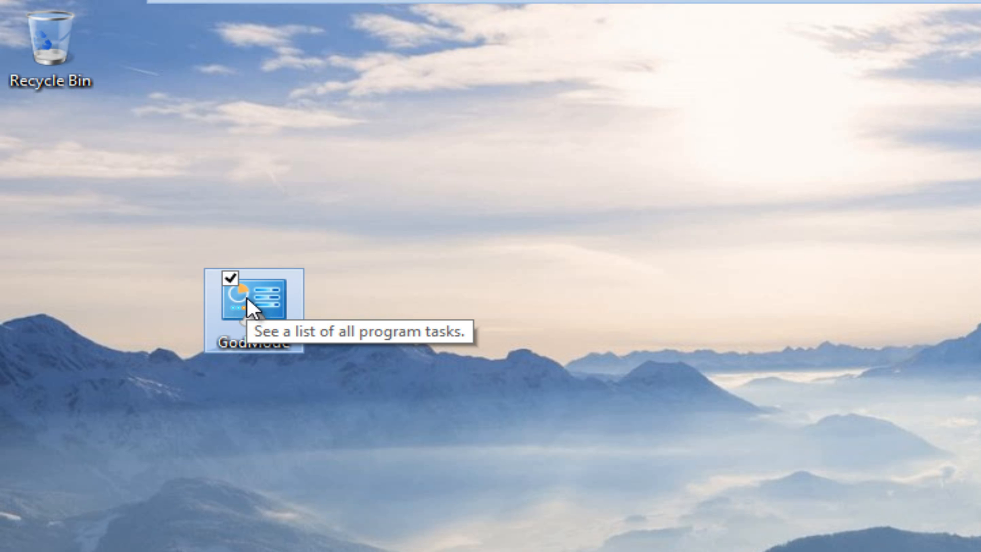
- Open the GodMode folder to list all Control Panel tasks
double_click(250, 295)
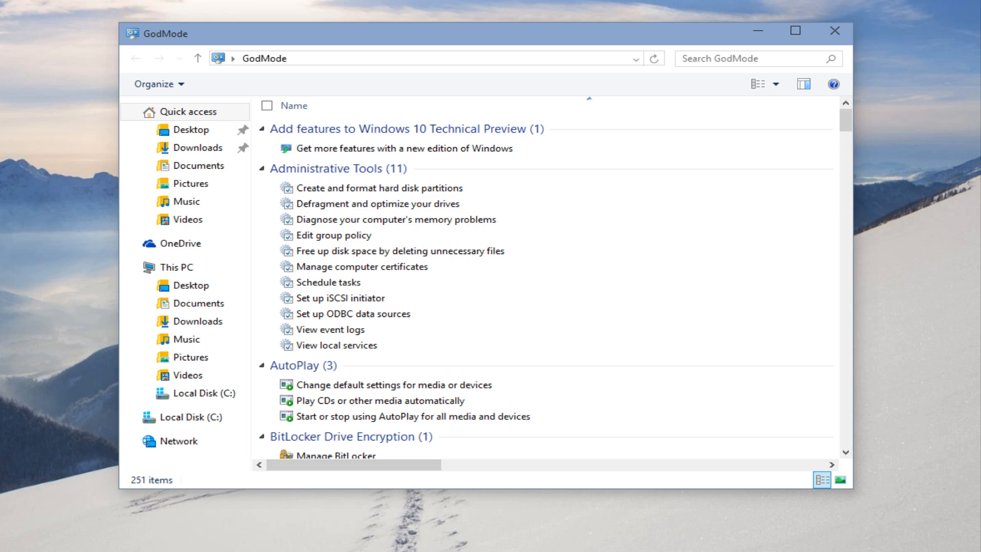
mouse_move(858, 117)
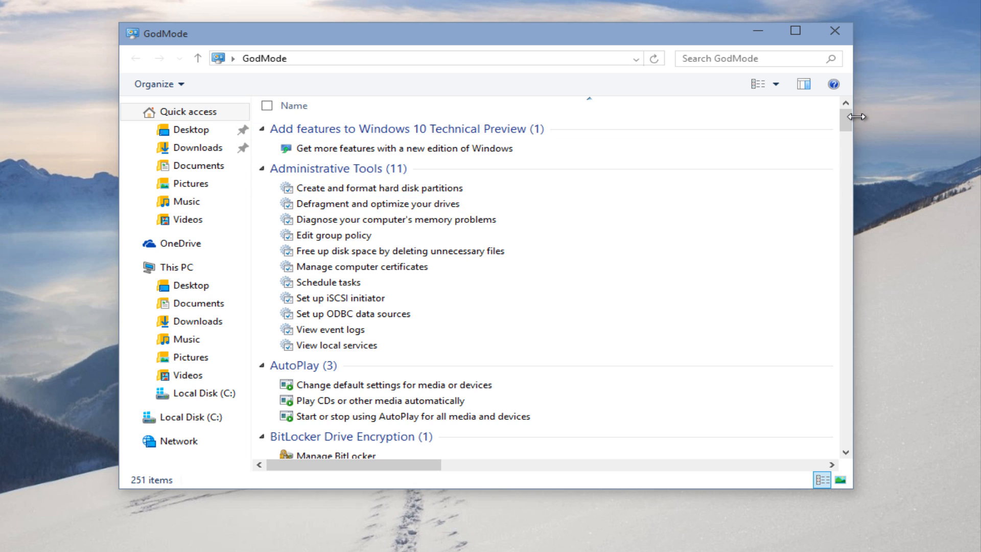
mouse_move(855, 124)
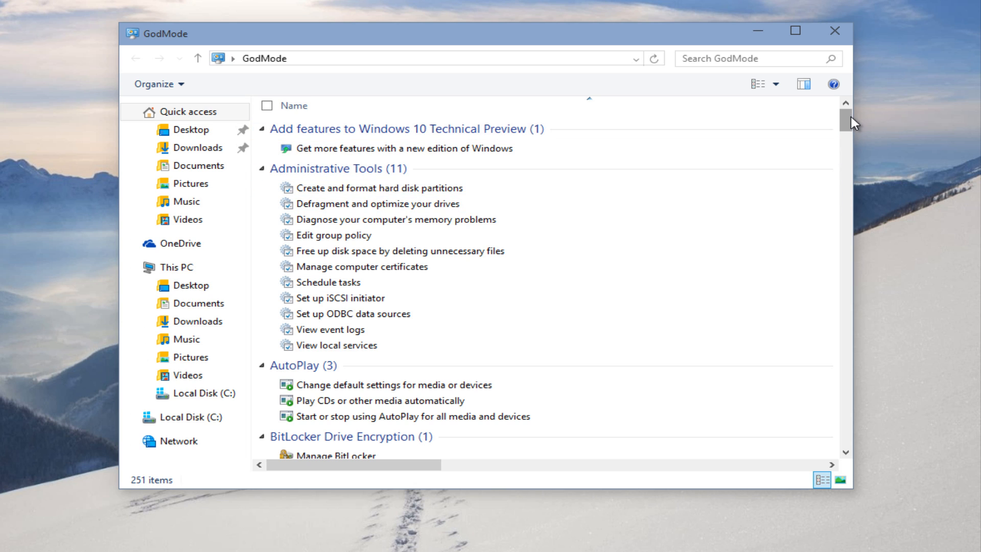
mouse_move(820, 123)
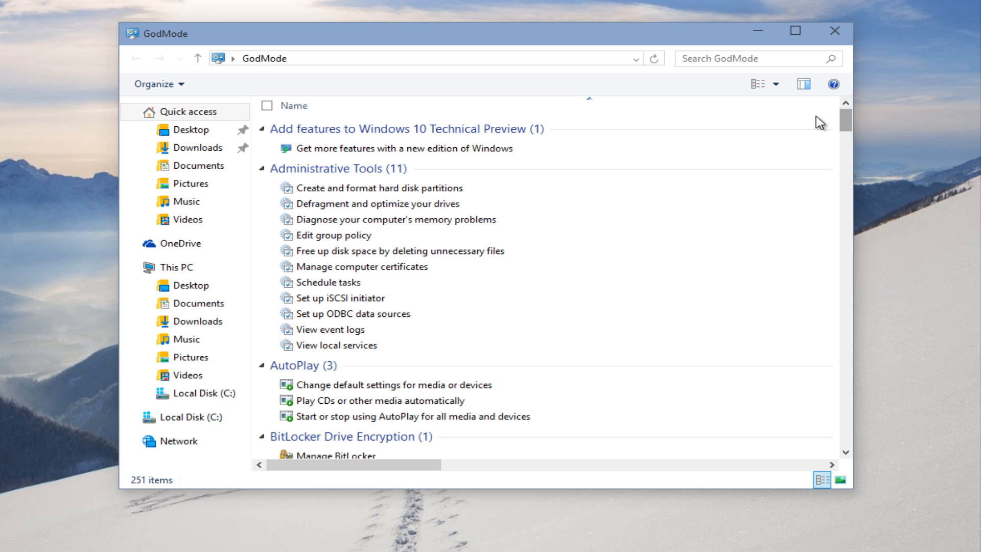
scroll("down", 3)
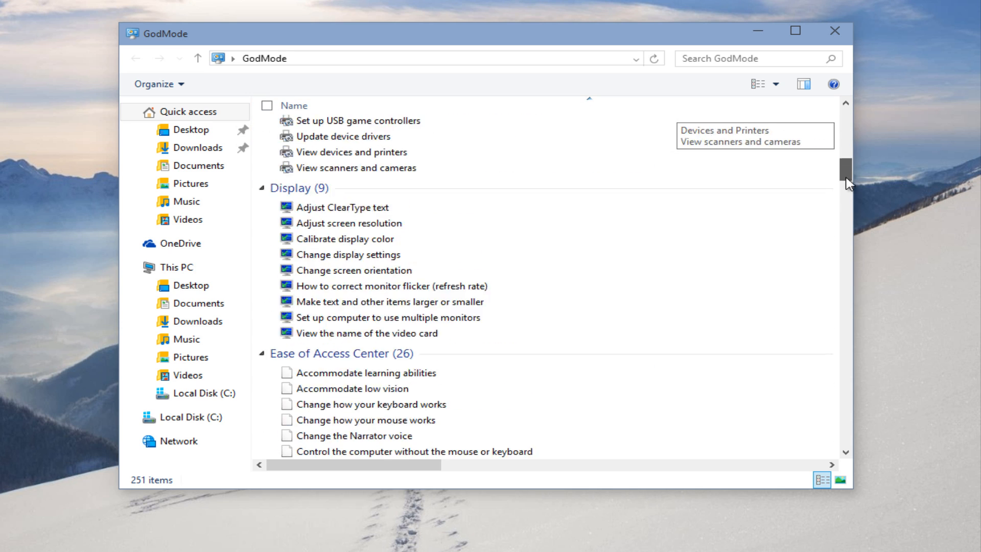
scroll("down", 3)
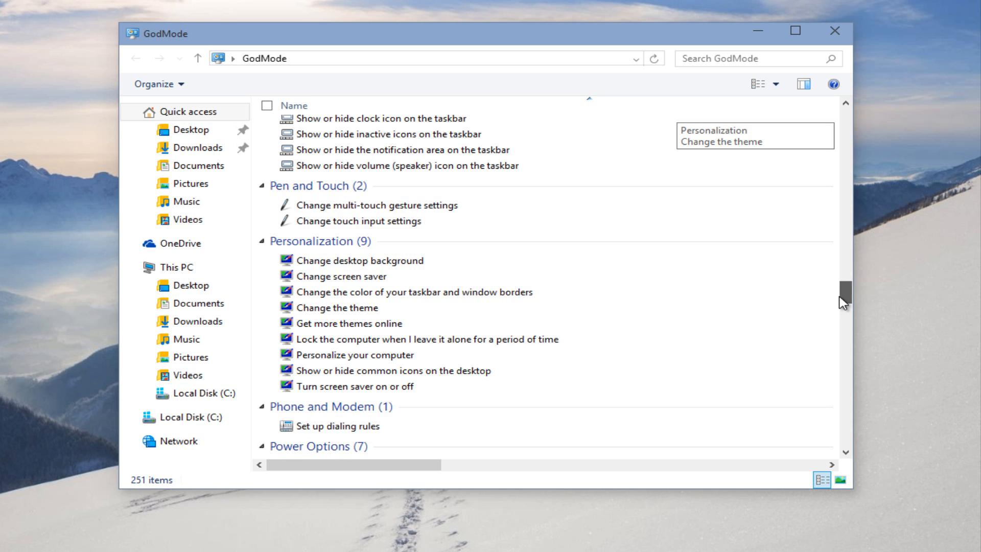
scroll("down", 3)
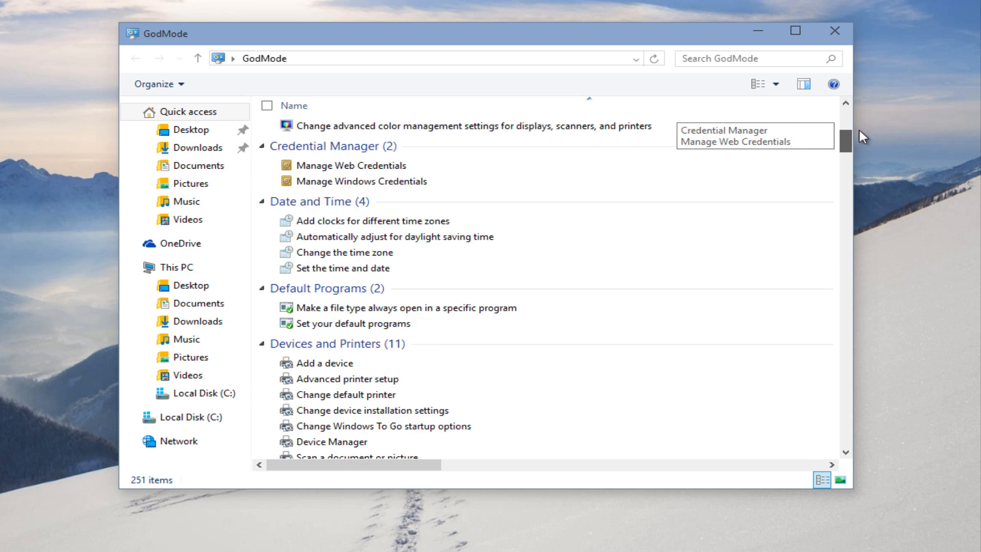
scroll("up", 3)
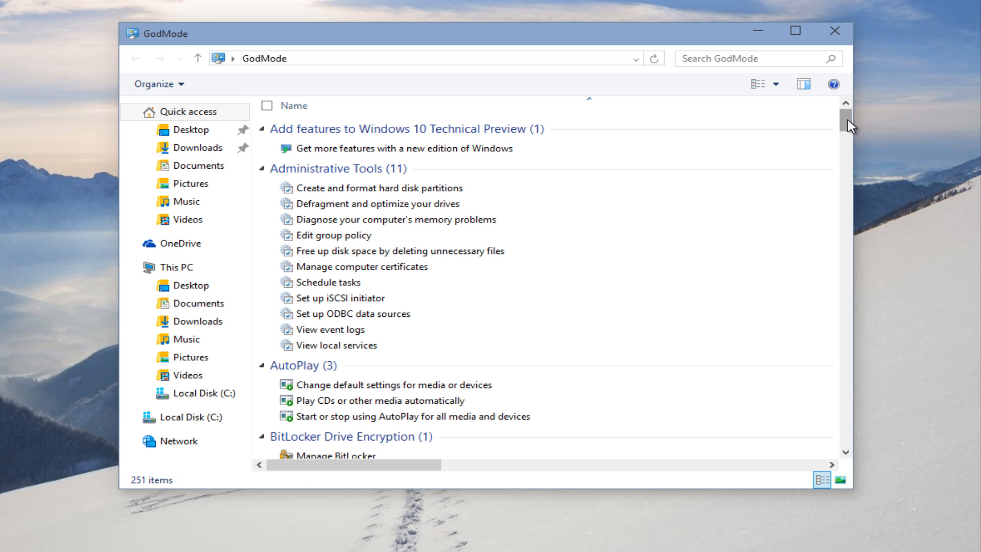
scroll("down", 3)
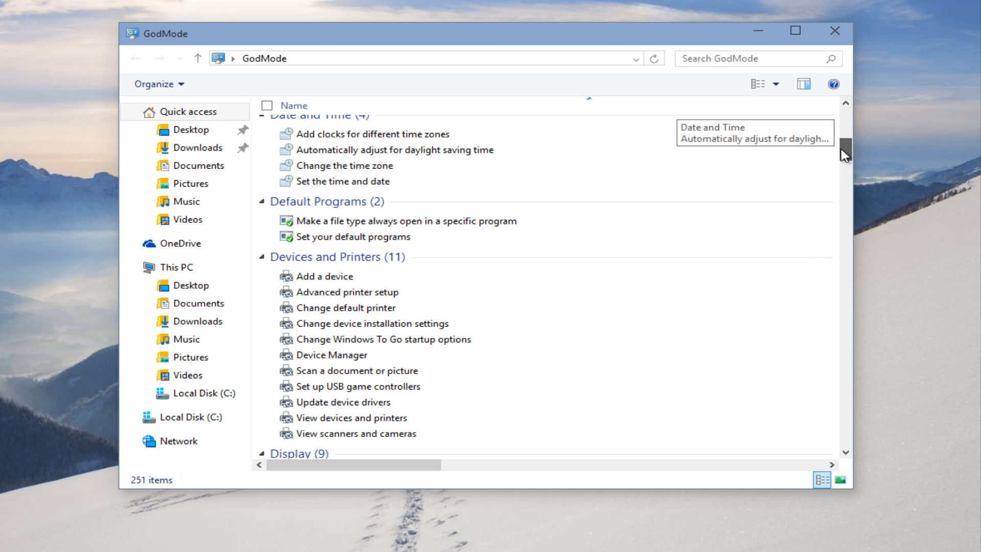
mouse_move(735, 166)
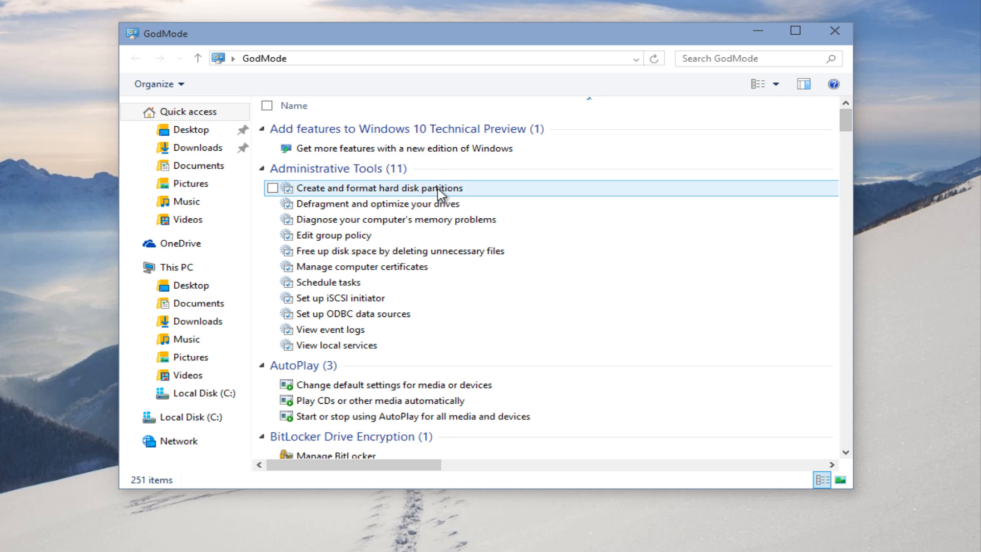
mouse_move(440, 192)
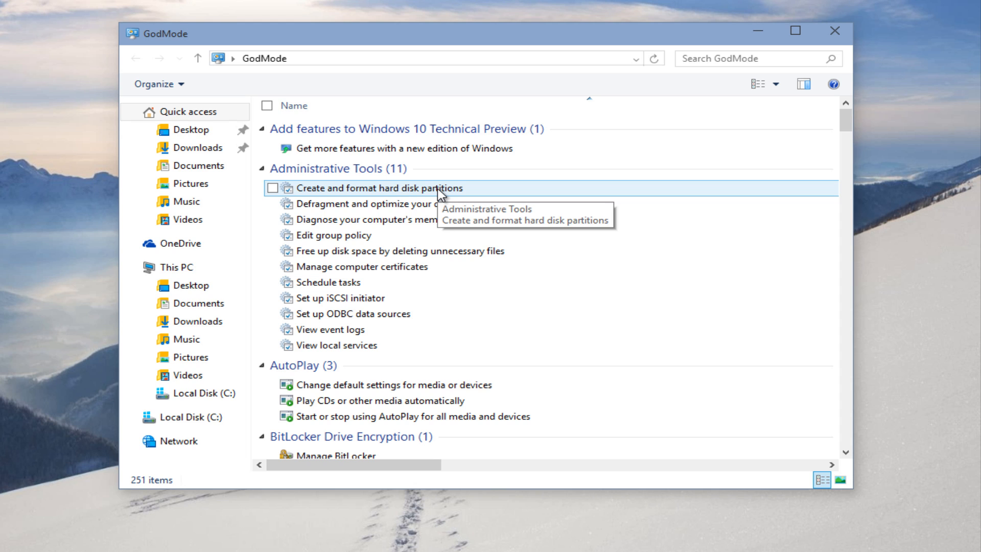
mouse_move(494, 30)
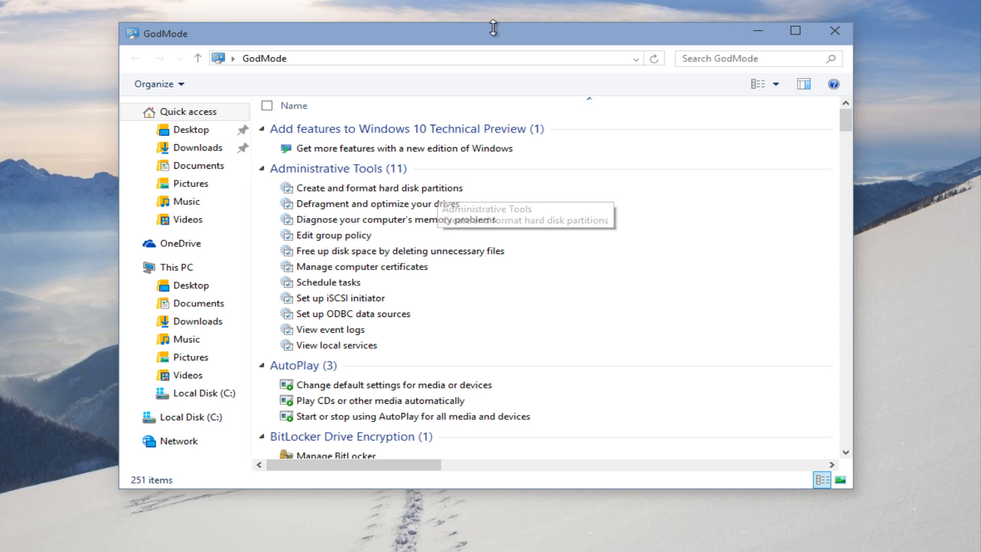
mouse_move(486, 46)
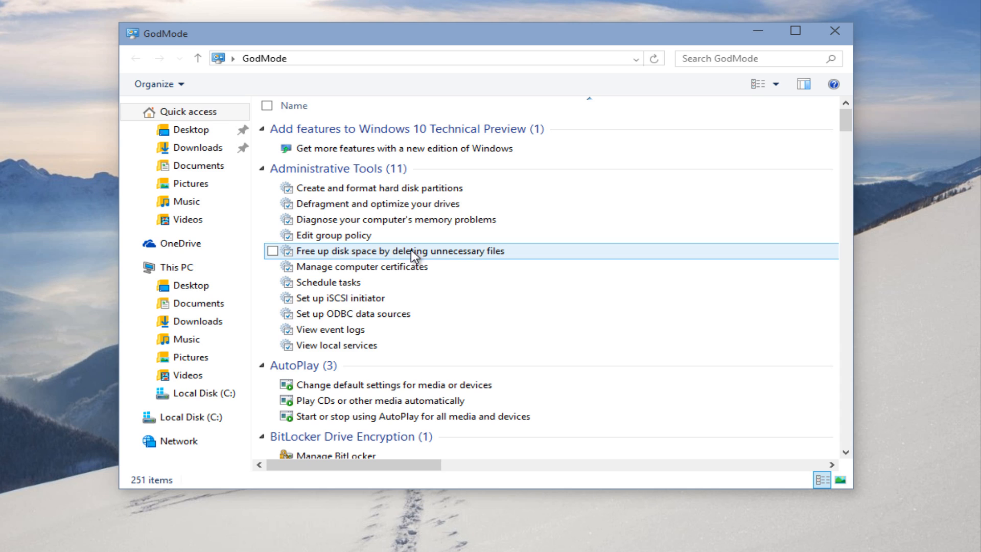
mouse_move(848, 124)
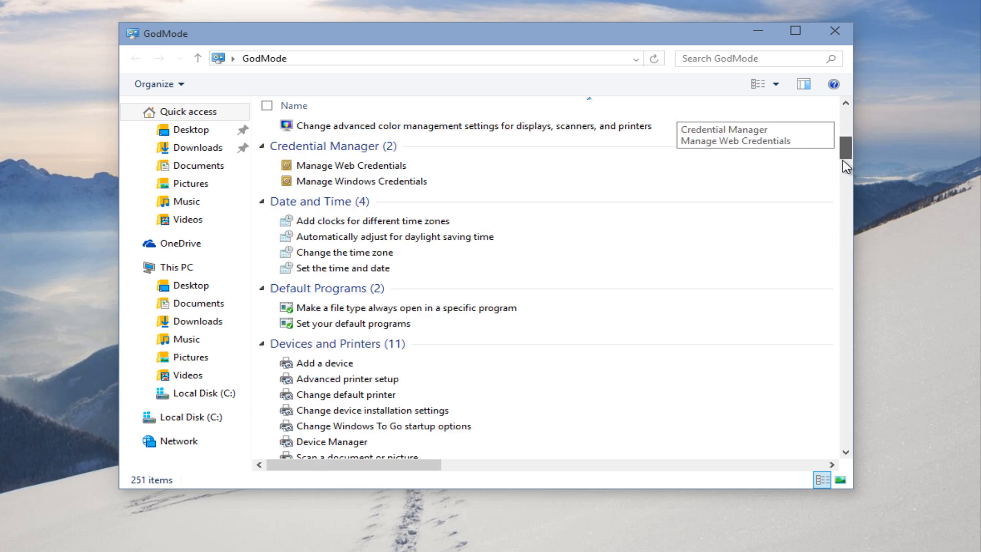
scroll("down", 3)
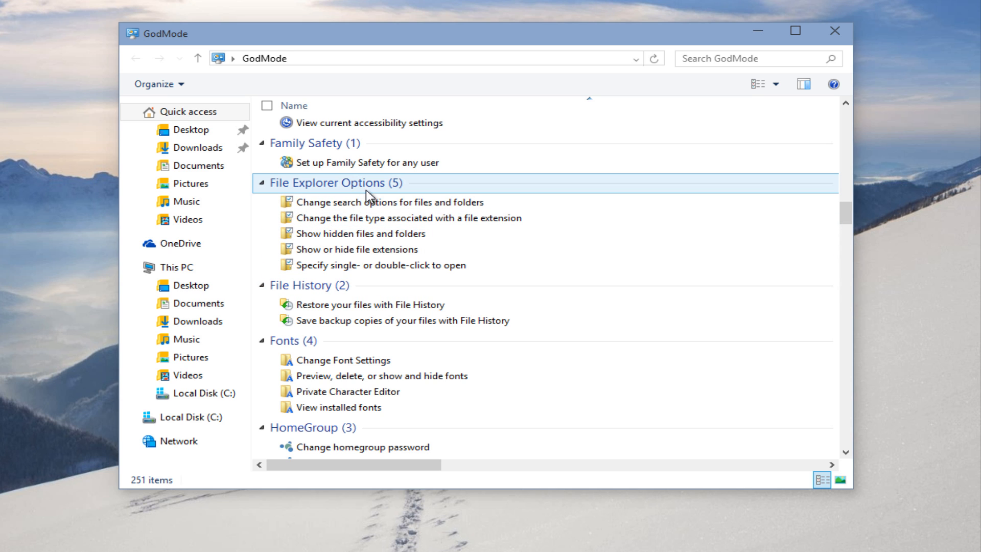
scroll("down", 3)
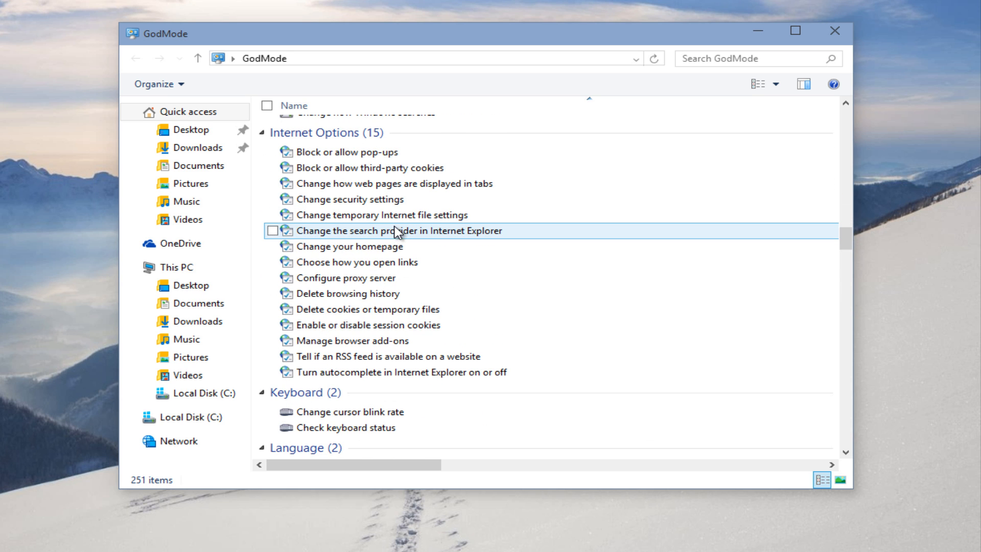
scroll("down", 3)
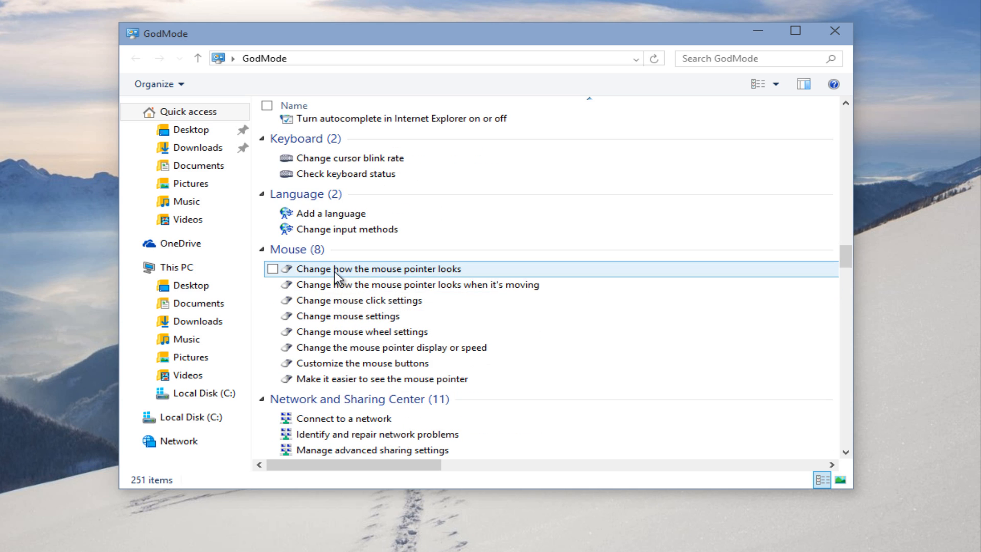
scroll("down", 3)
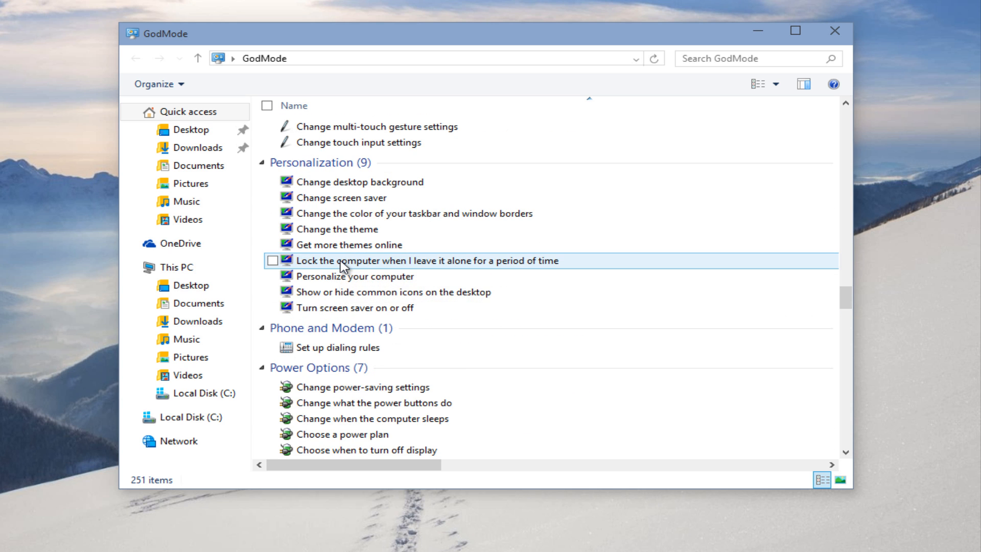
scroll("down", 3)
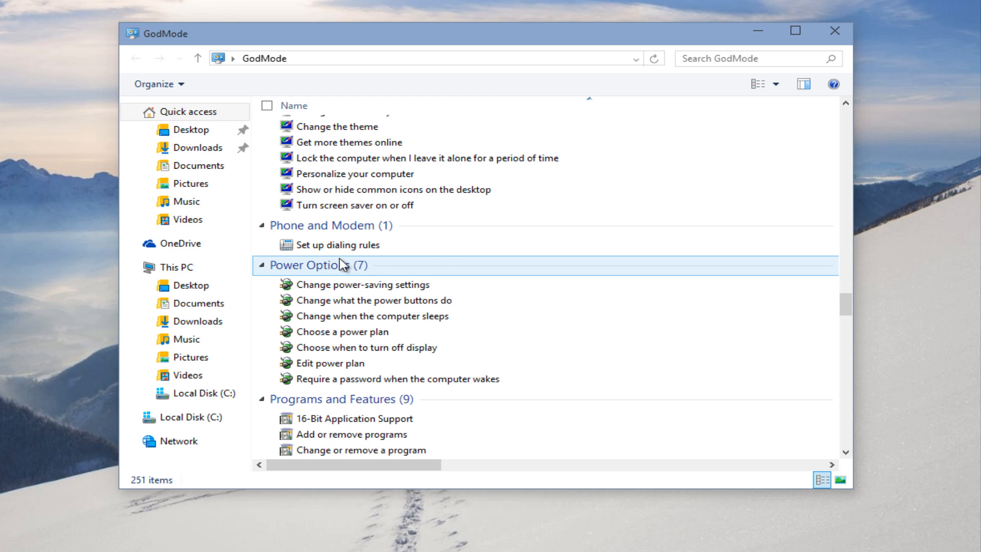
scroll("down", 3)
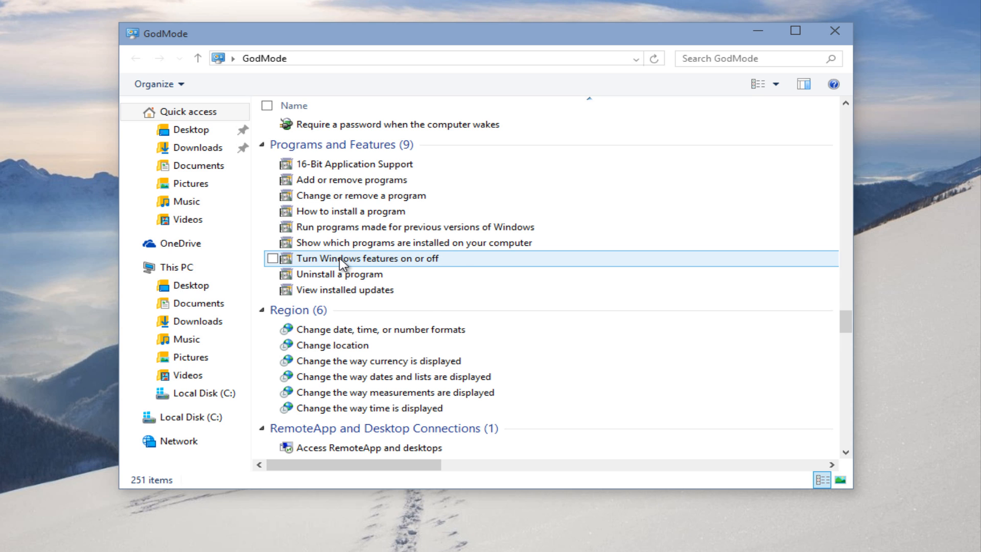
scroll("down", 3)
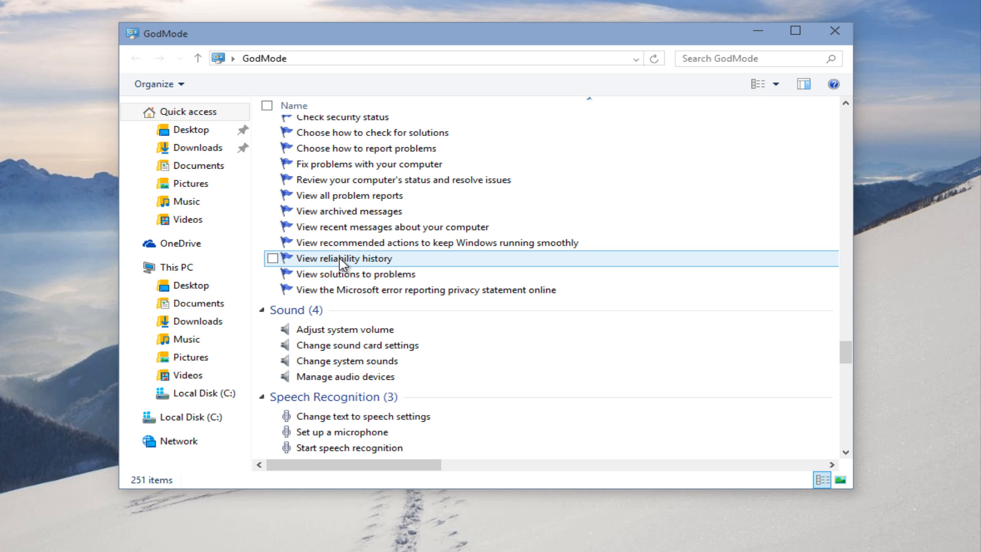
scroll("down", 3)
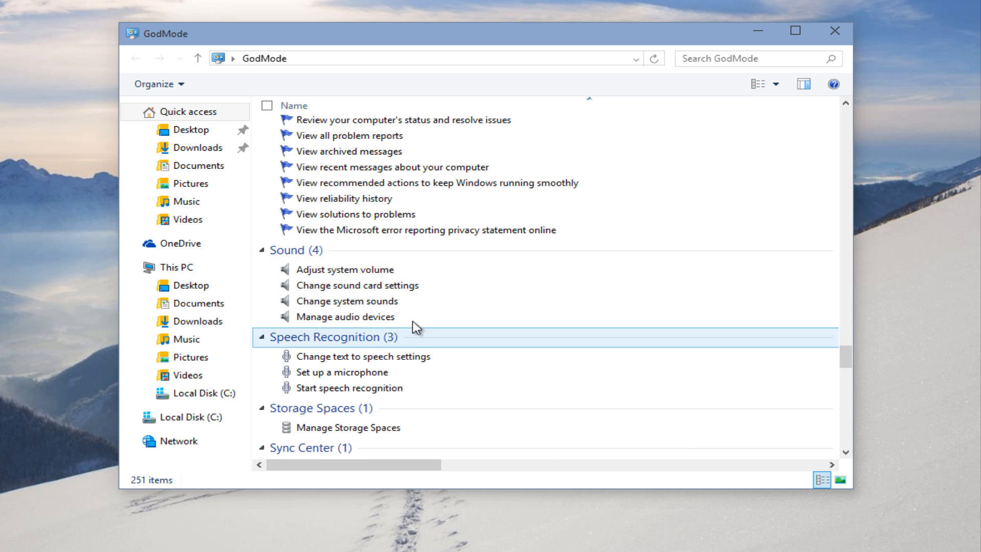